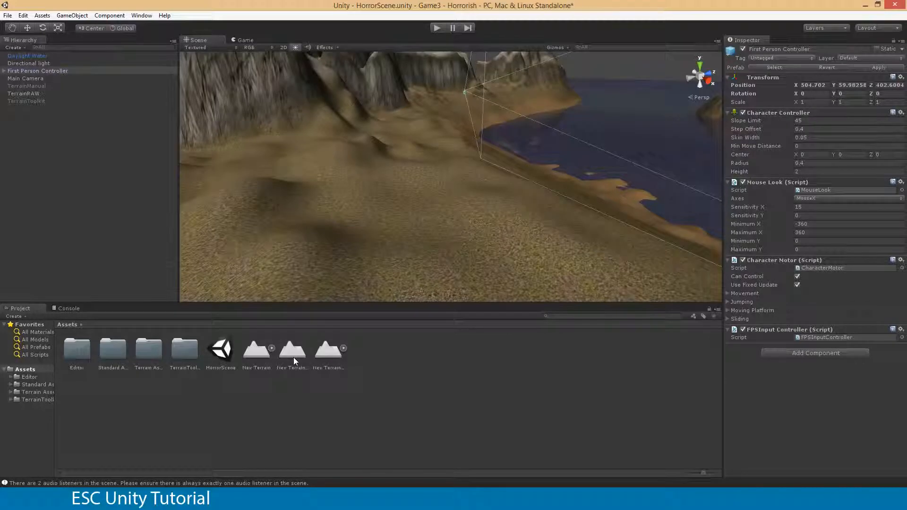
mouse_move(453, 210)
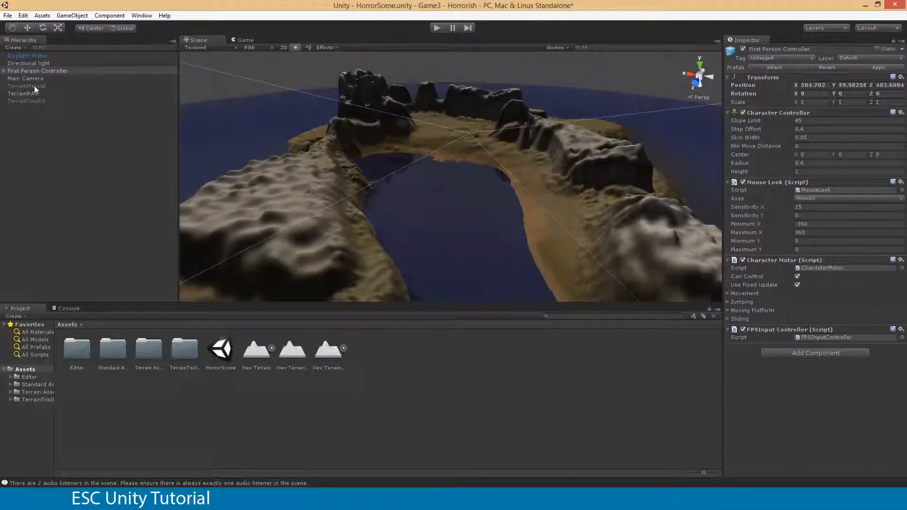
- Inspect the TerrainToolkit terrain, then select TerrainRAW to view its cliffs
click(26, 100)
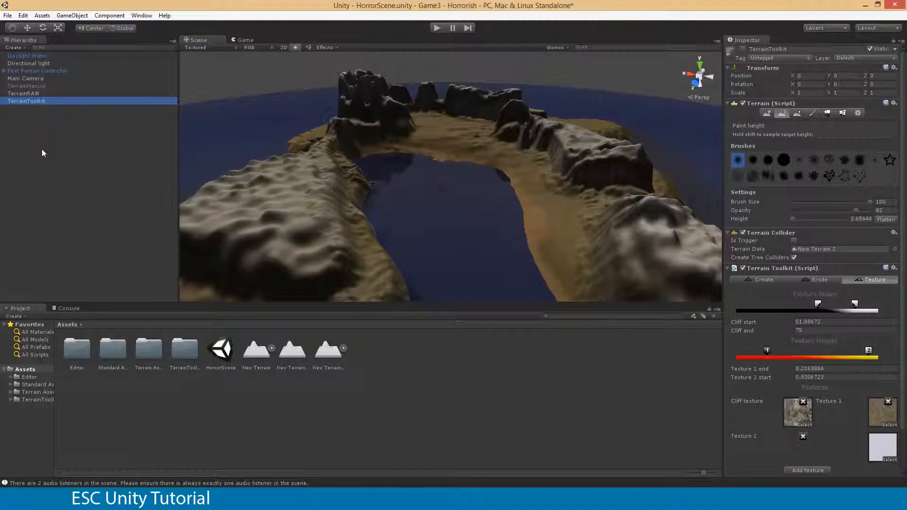
mouse_move(335, 176)
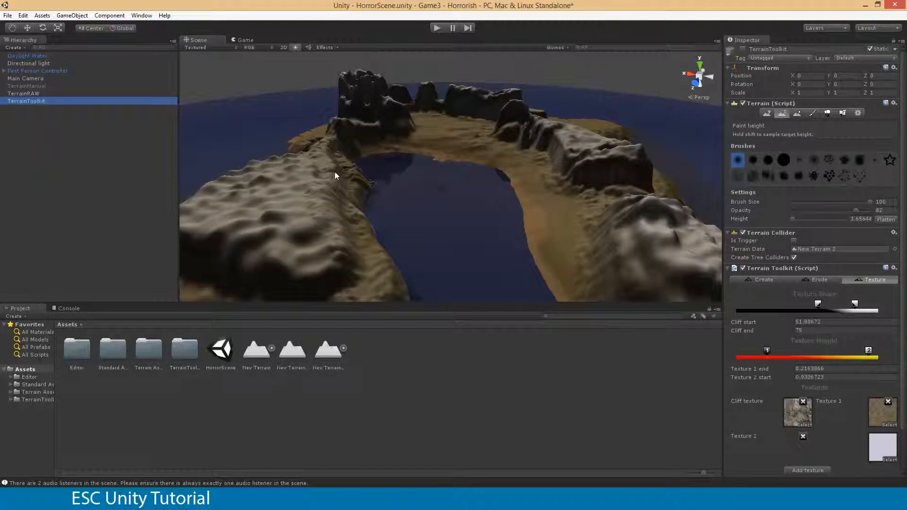
click(21, 93)
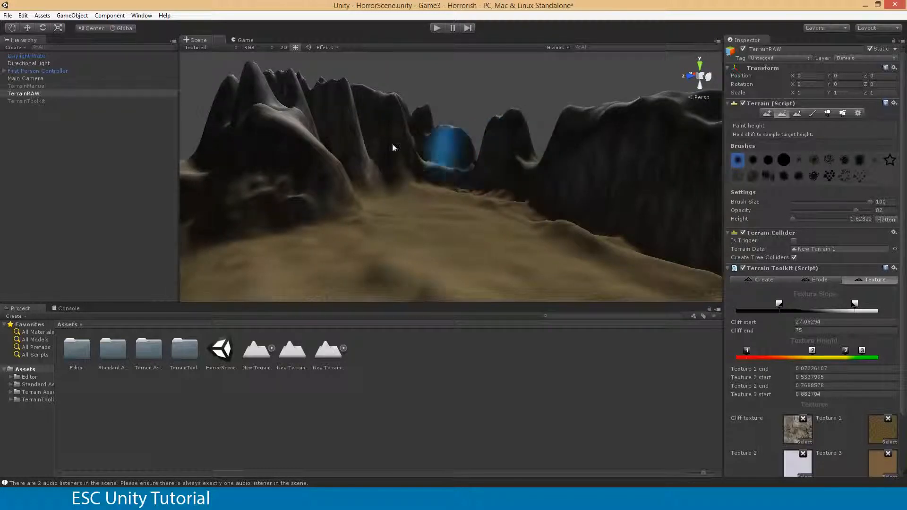
- Choose HorrorishCaves.unitypackage on the Desktop via Assets > Import Package > Custom Package
click(41, 15)
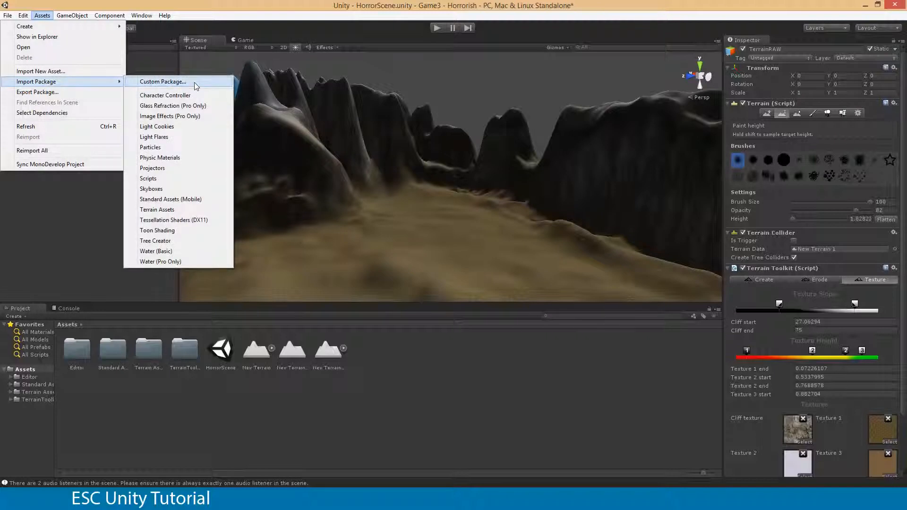
click(164, 81)
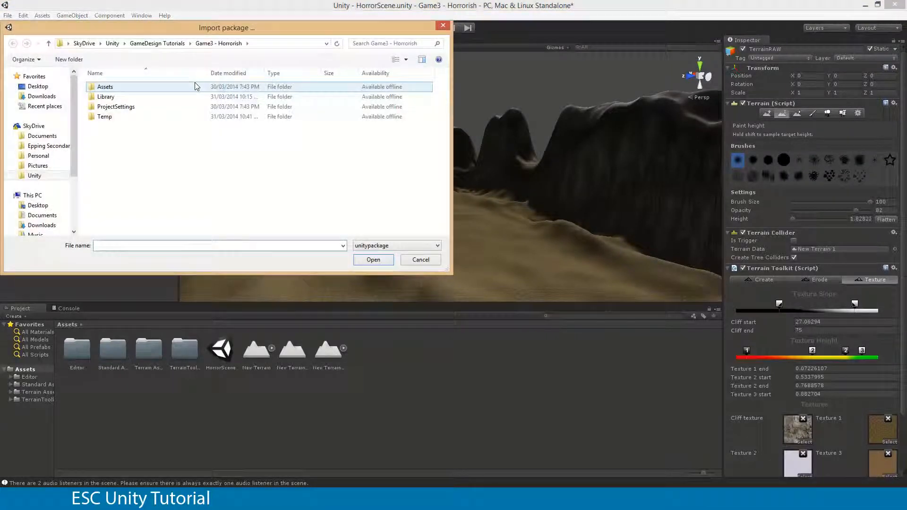
click(38, 86)
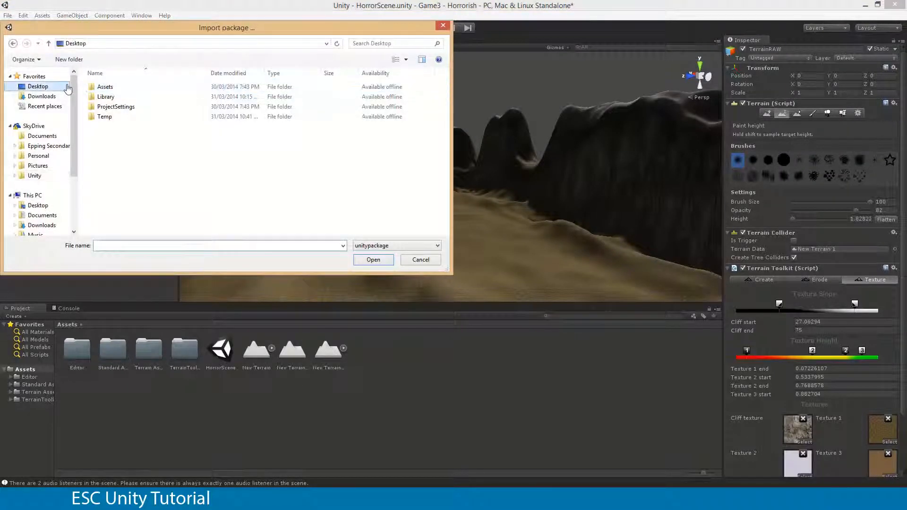
click(38, 86)
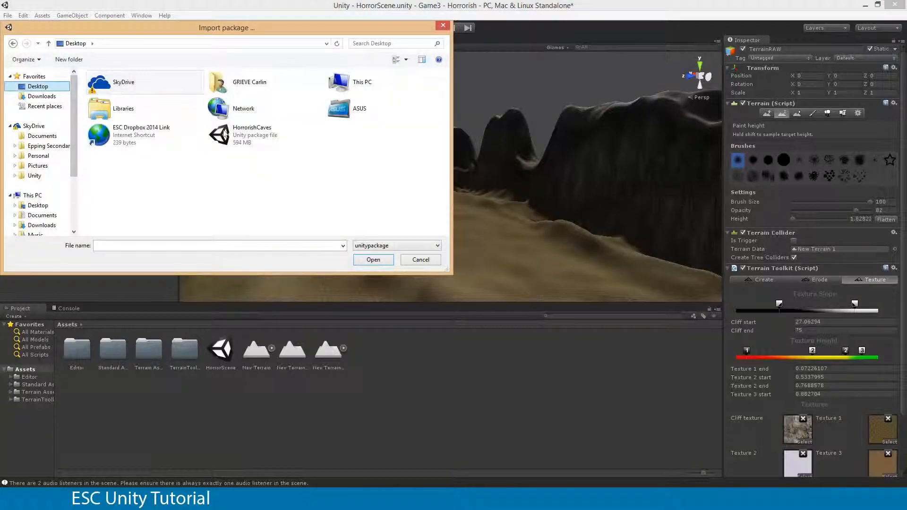
click(251, 134)
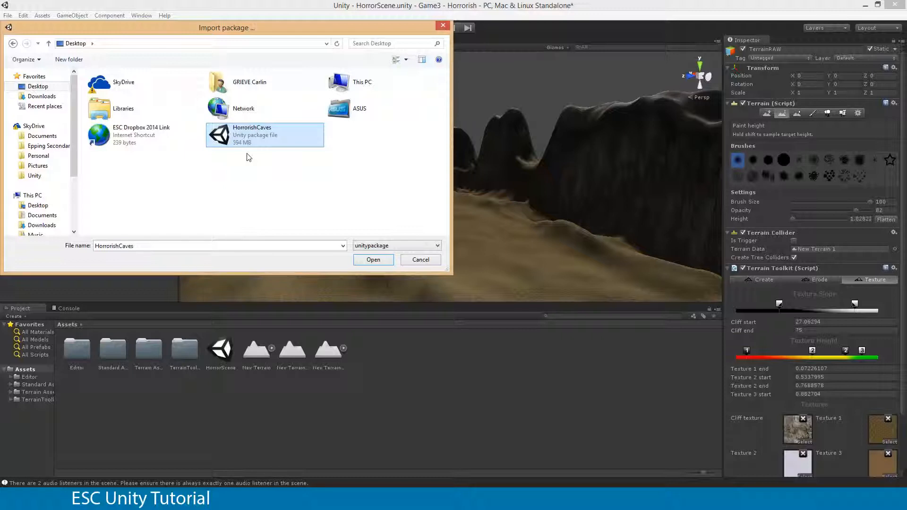
click(374, 258)
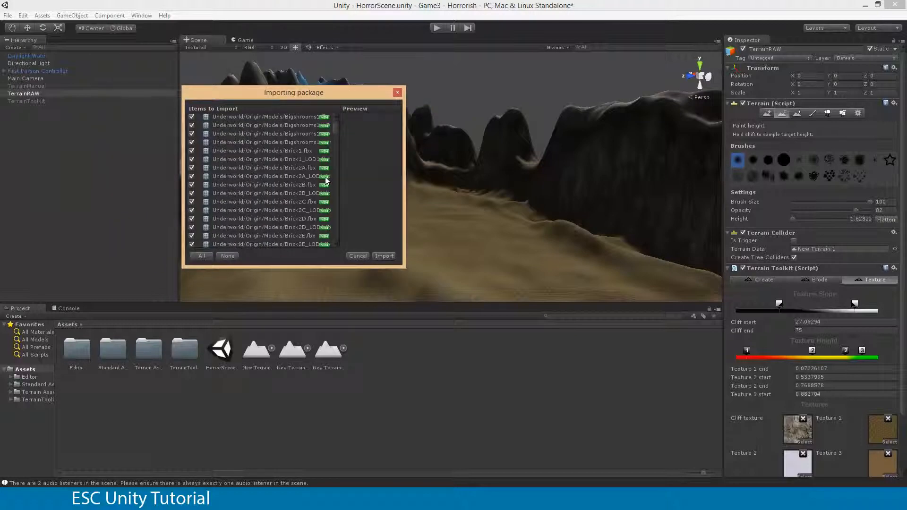
mouse_move(339, 129)
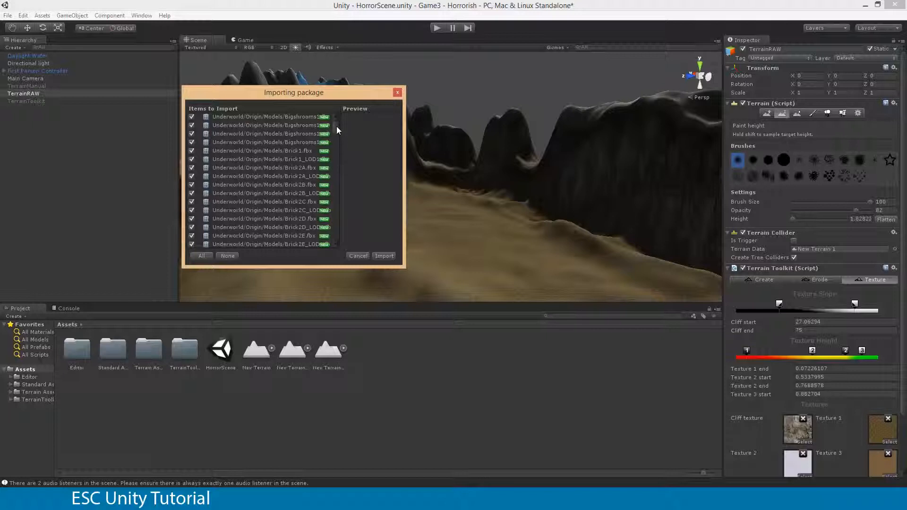
- Review the checked Underworld items in the import list and import them all
scroll(down, 3)
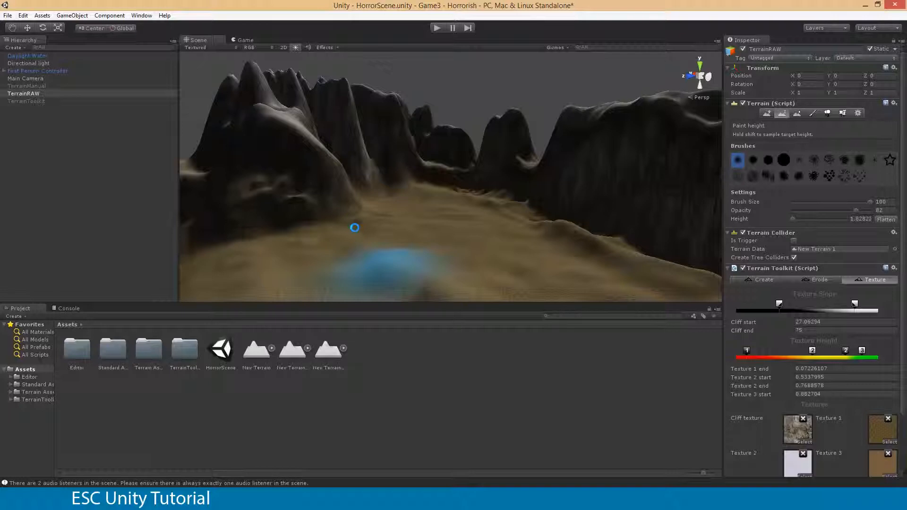
mouse_move(384, 204)
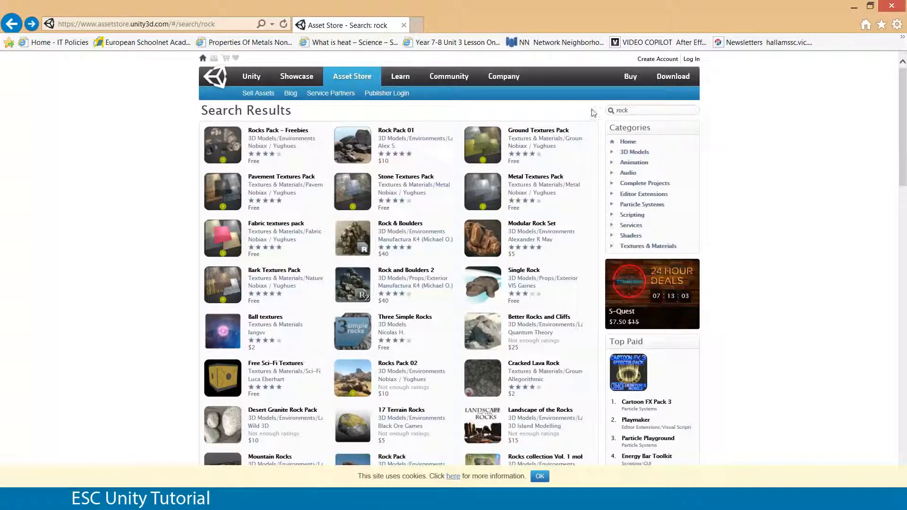
- Search the Asset Store for caves to reach the Underworld: Cave Environment page
click(650, 110)
text(caves)
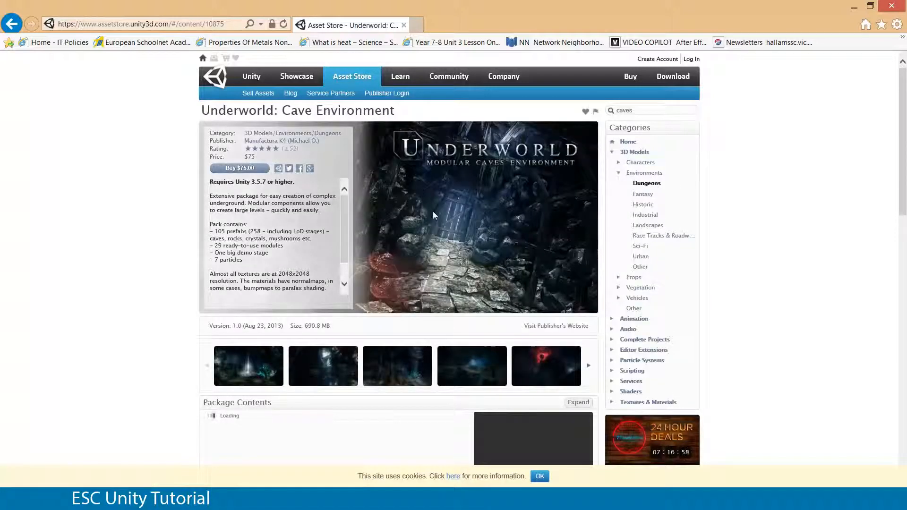
mouse_move(440, 257)
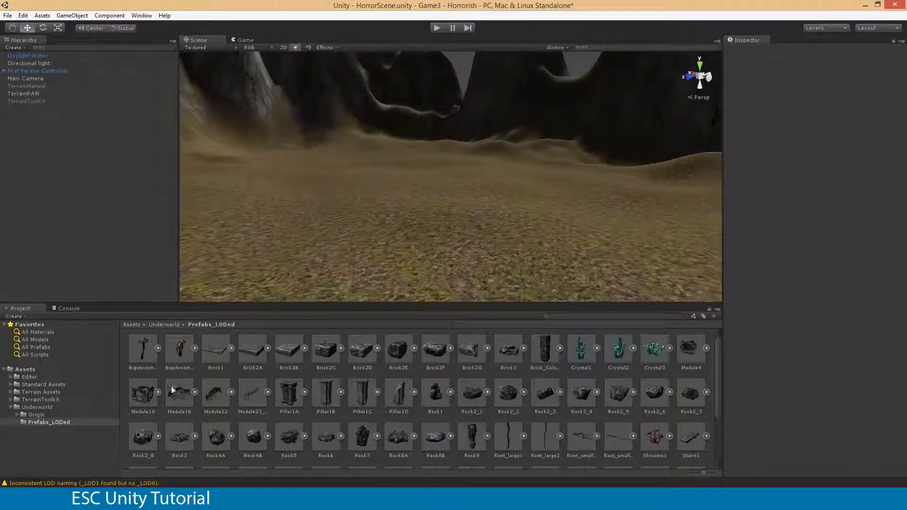
- Browse Underworld/Origin Models and Textures, ending on the Prefabs_LODed cave pieces
click(36, 406)
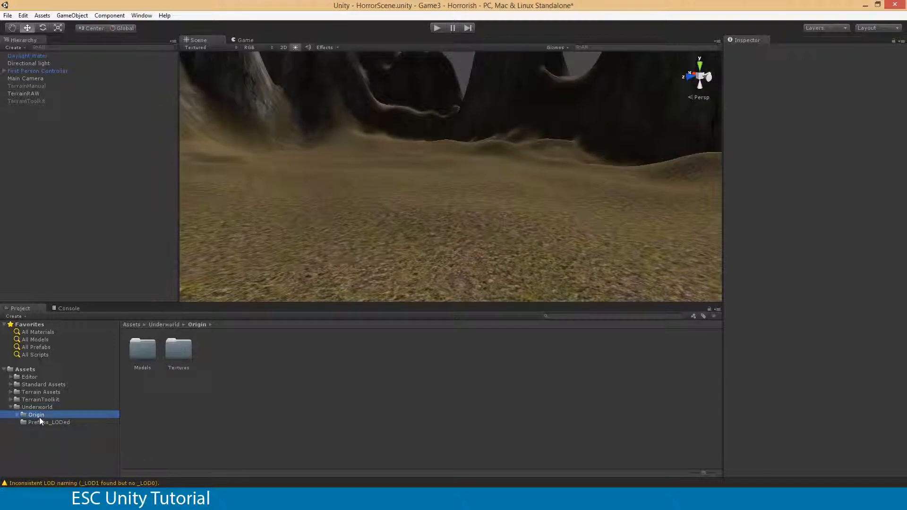
double_click(141, 353)
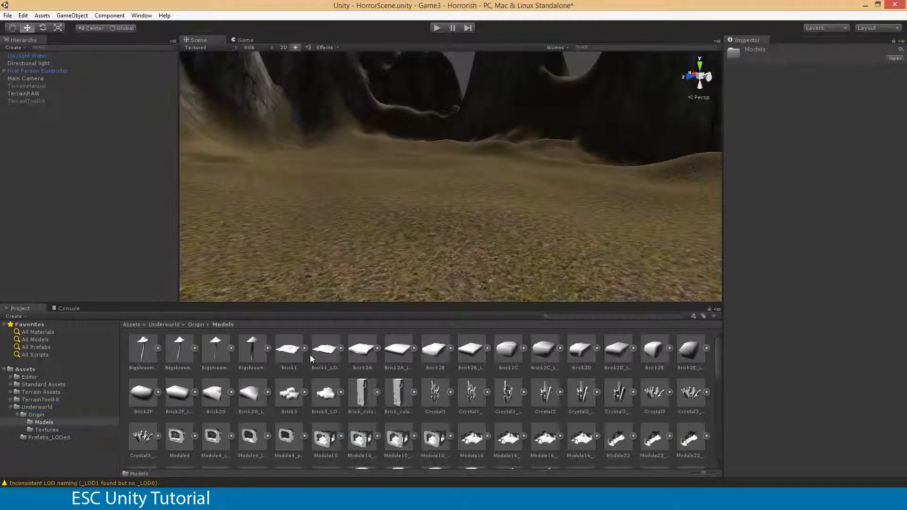
click(46, 429)
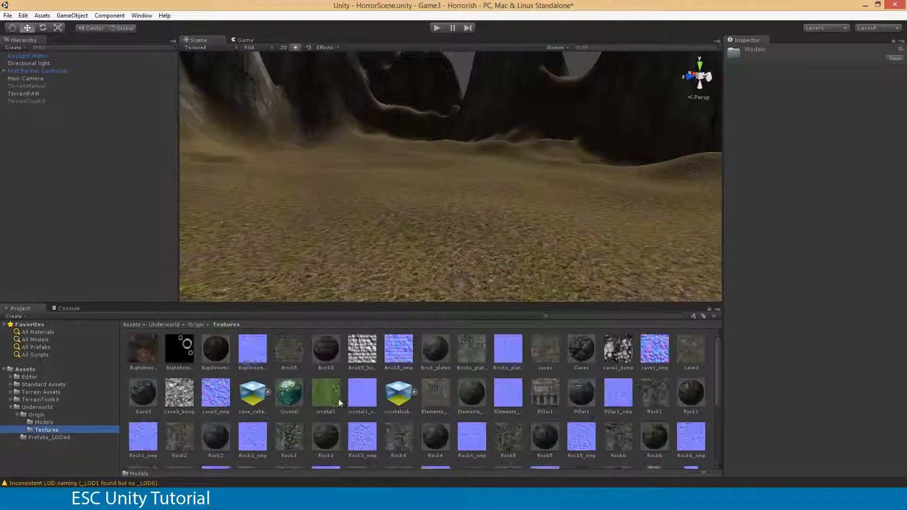
click(50, 437)
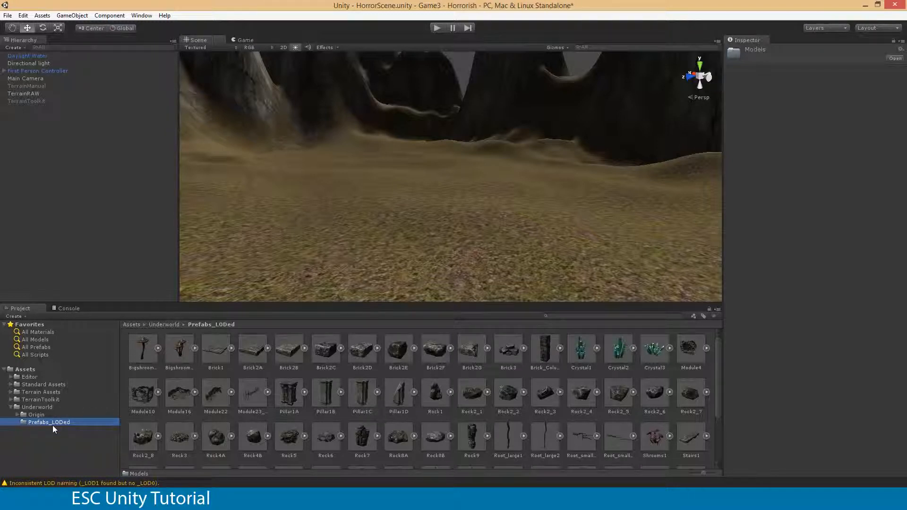
mouse_move(56, 442)
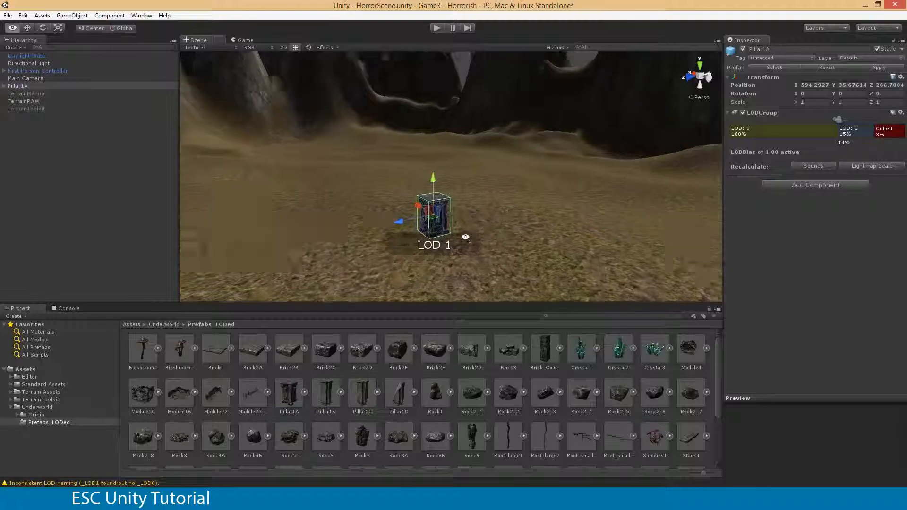
- Inspect the dropped Pillar1A test pillar and the terrain, removing the pillar
drag(837, 119, 779, 119)
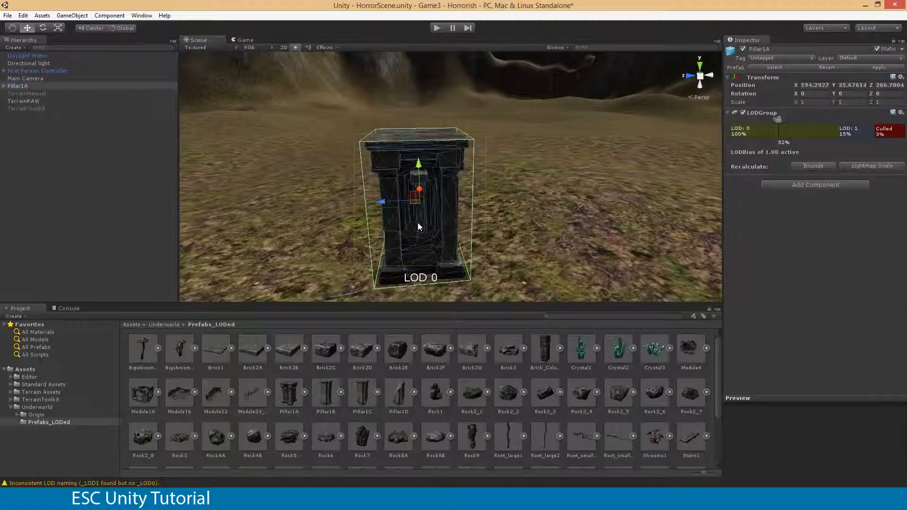
click(23, 100)
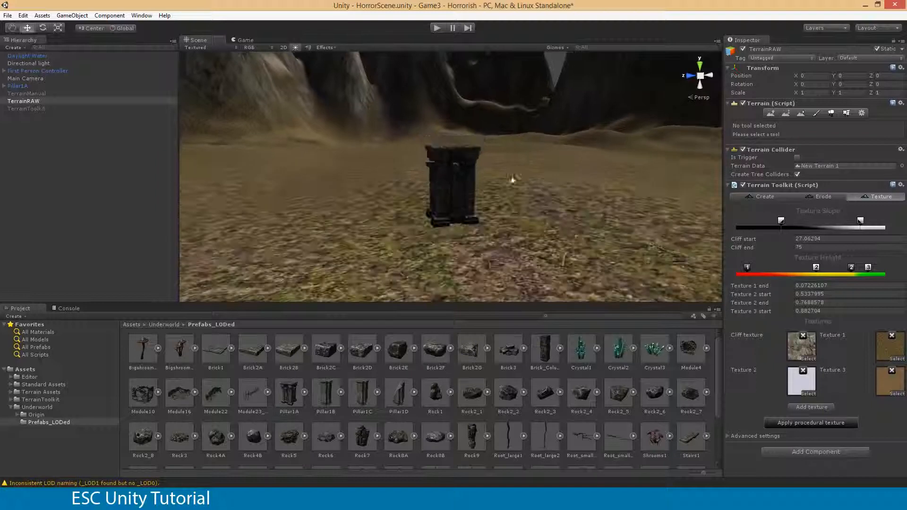
click(18, 86)
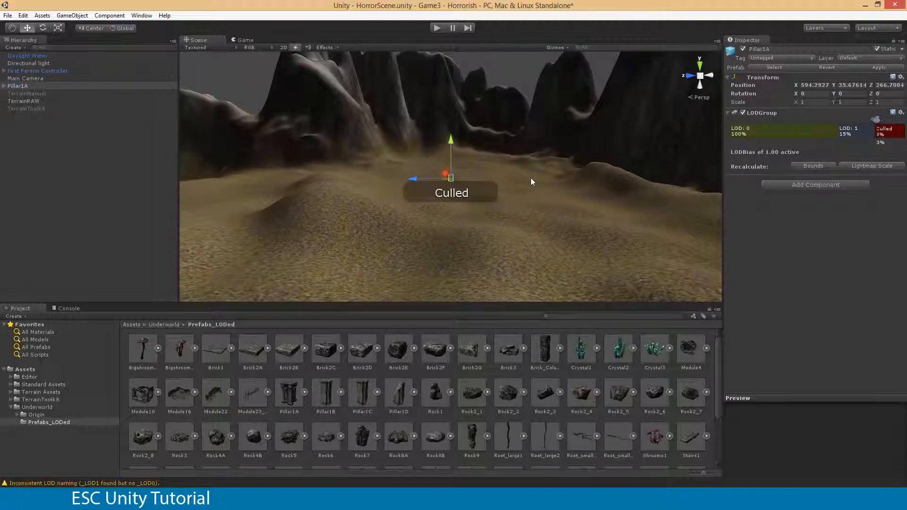
click(21, 101)
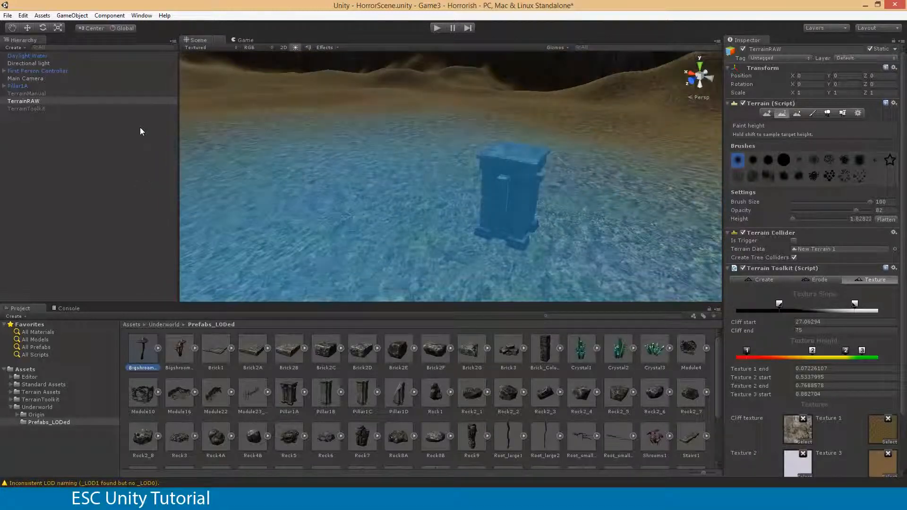
mouse_move(160, 445)
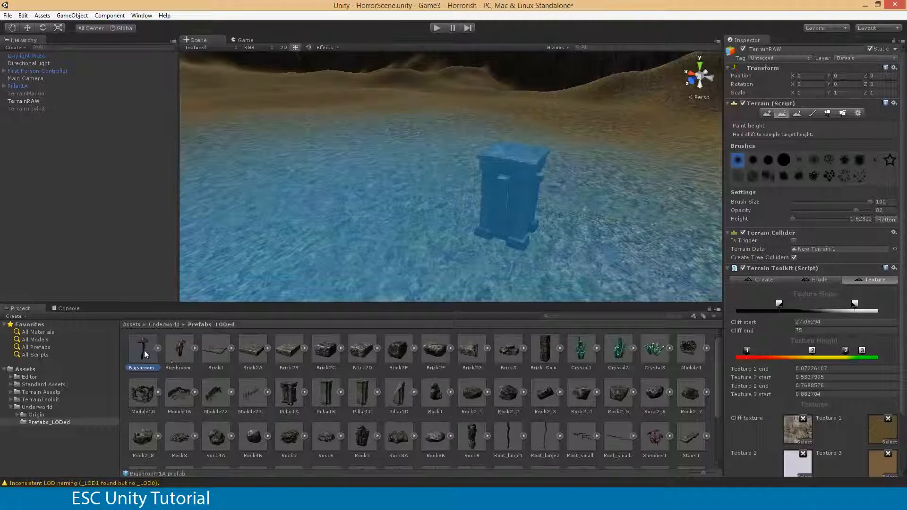
- Check Brick1's LOD group, then fly the view across the sandy canyon between the cliffs
click(215, 347)
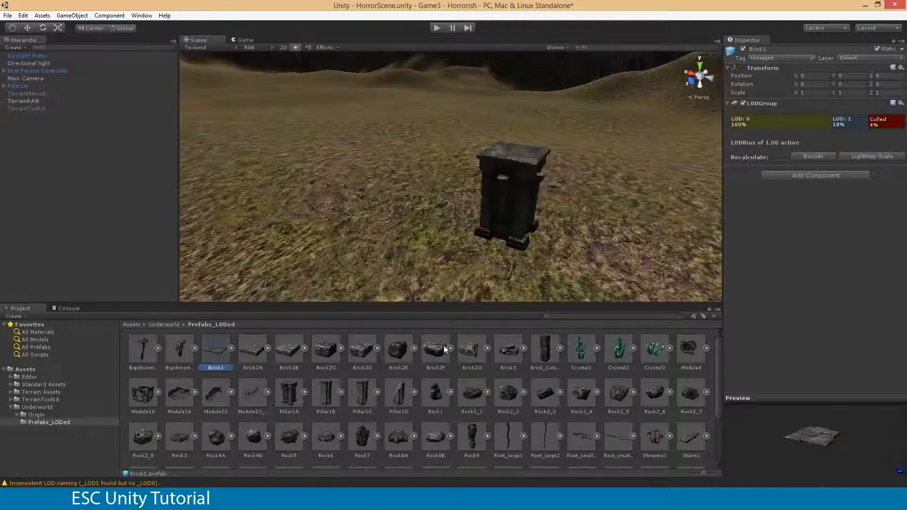
mouse_move(395, 376)
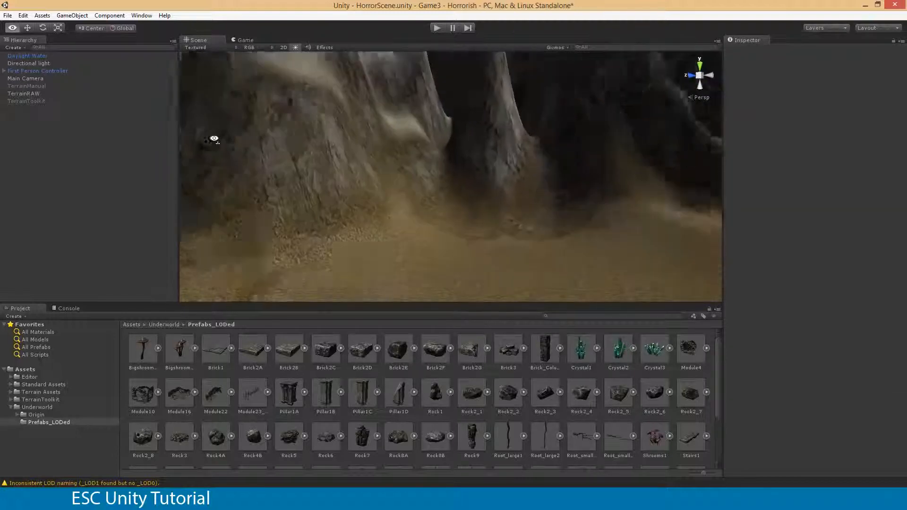
drag(215, 139, 286, 164)
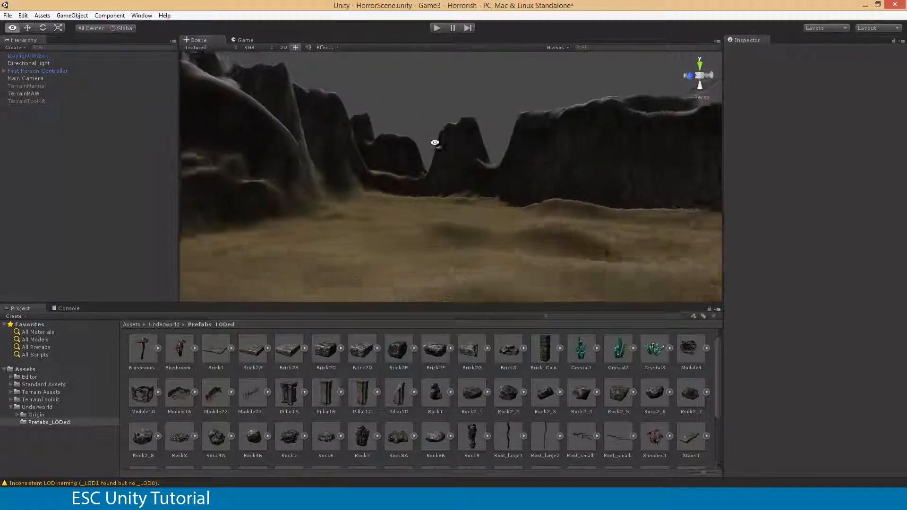
drag(435, 142, 276, 152)
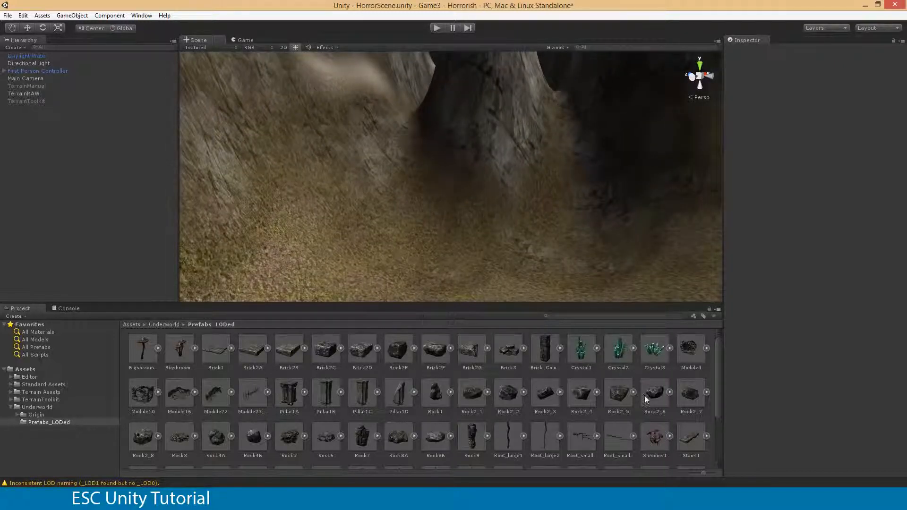
- Place a Rock9 prefab on the cliff slope and pick Rock7 to add next
scroll(down, 3)
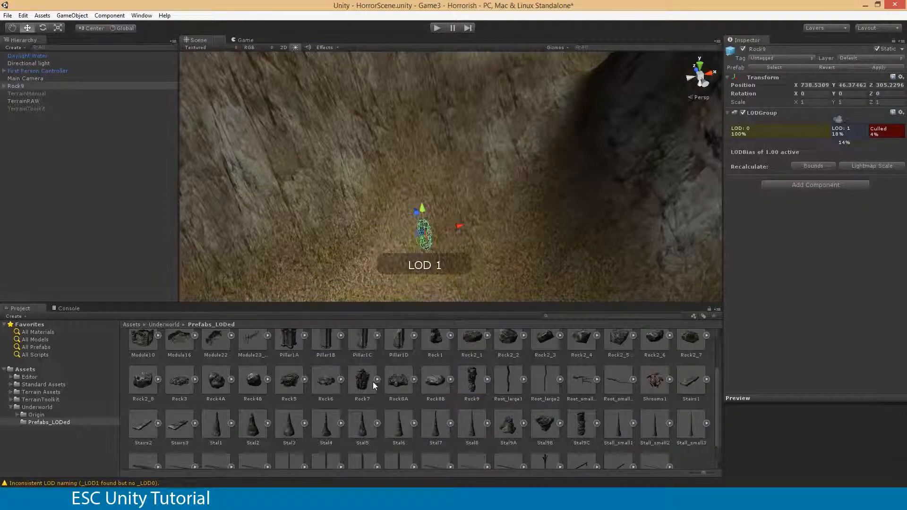
click(361, 379)
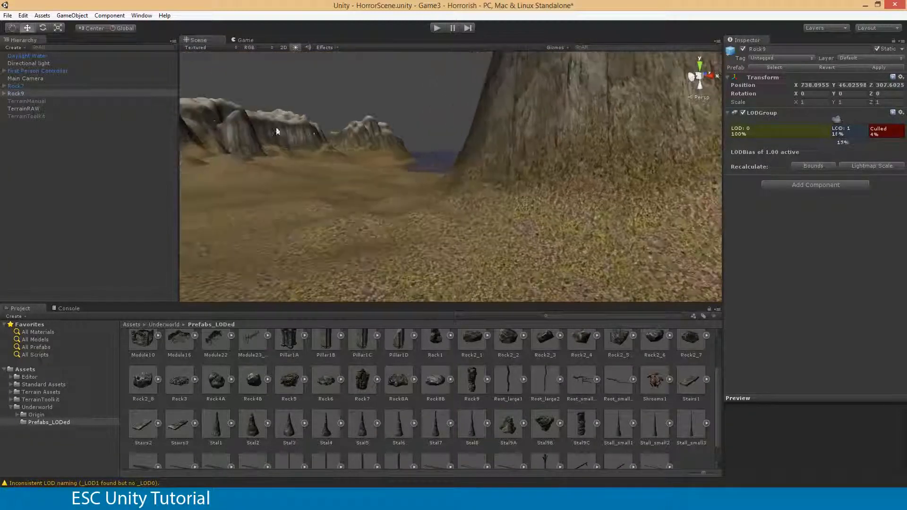
- Move the First Person Controller beside the rocks and stretch Rock7 into an arch over Rock8A
click(38, 71)
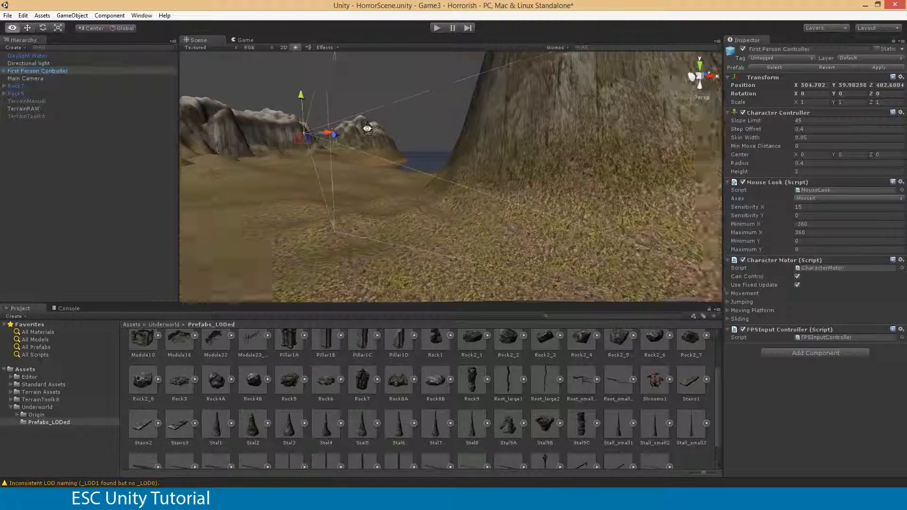
click(72, 15)
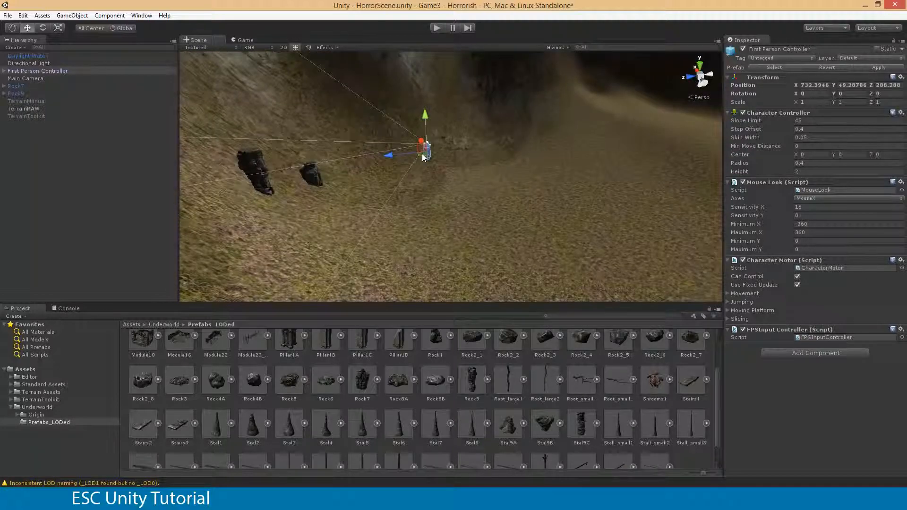
drag(425, 144, 296, 156)
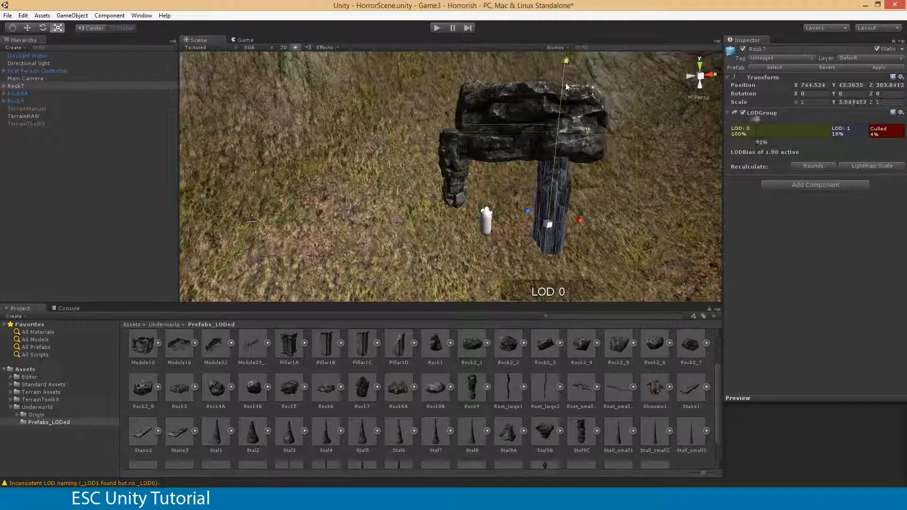
drag(548, 224, 619, 214)
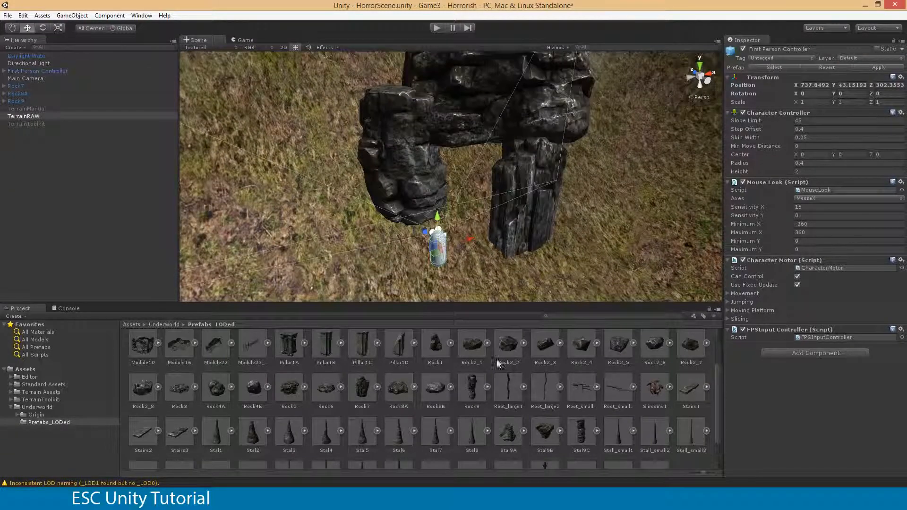
- Paint TerrainRAW to a set height so the ground under the archway is flat
click(19, 116)
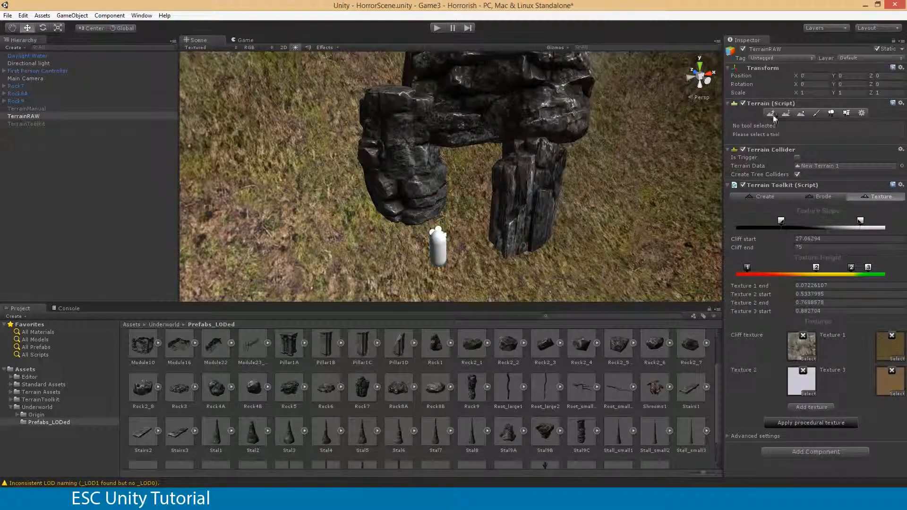
click(782, 113)
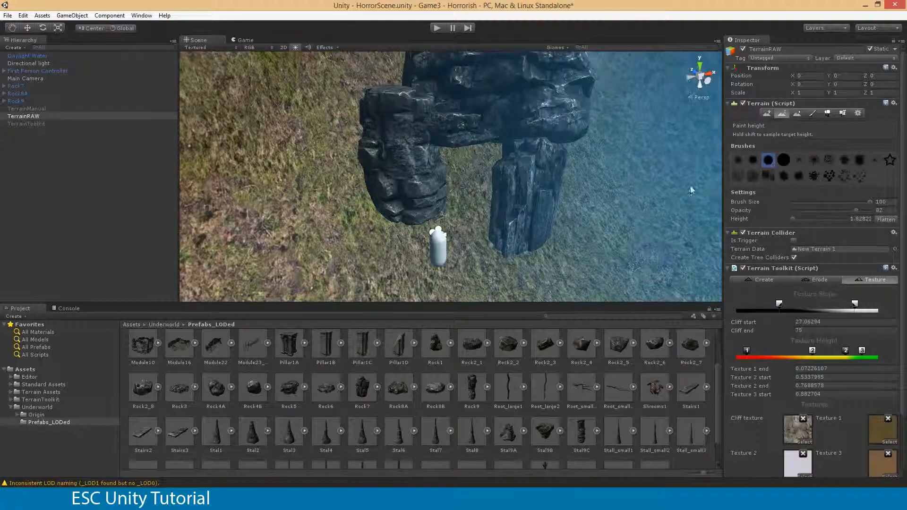
drag(867, 201, 796, 202)
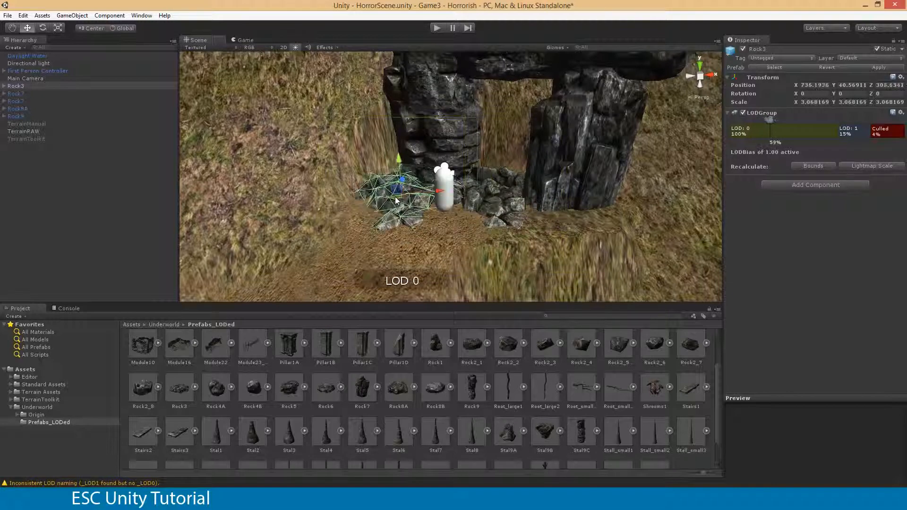
- Rotate and reposition the enlarged Rock3 rubble piles, then select the terrain ground
drag(396, 191, 431, 217)
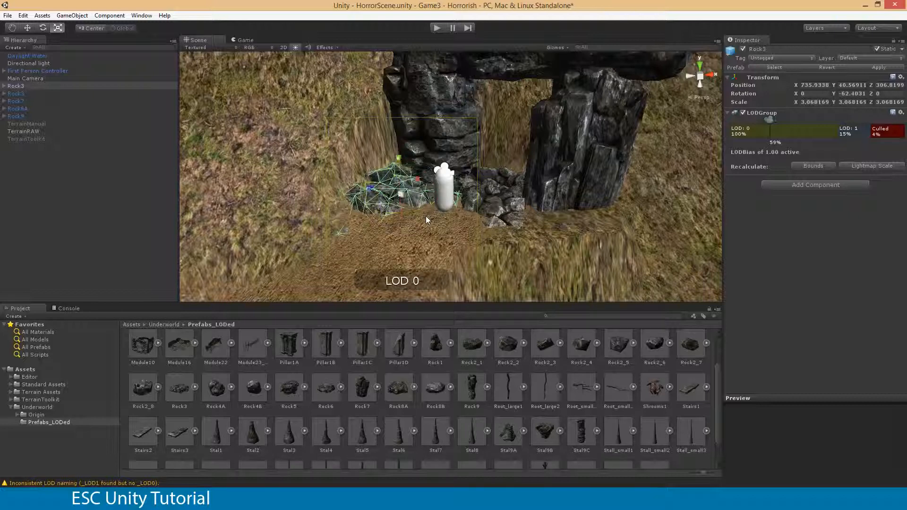
click(28, 26)
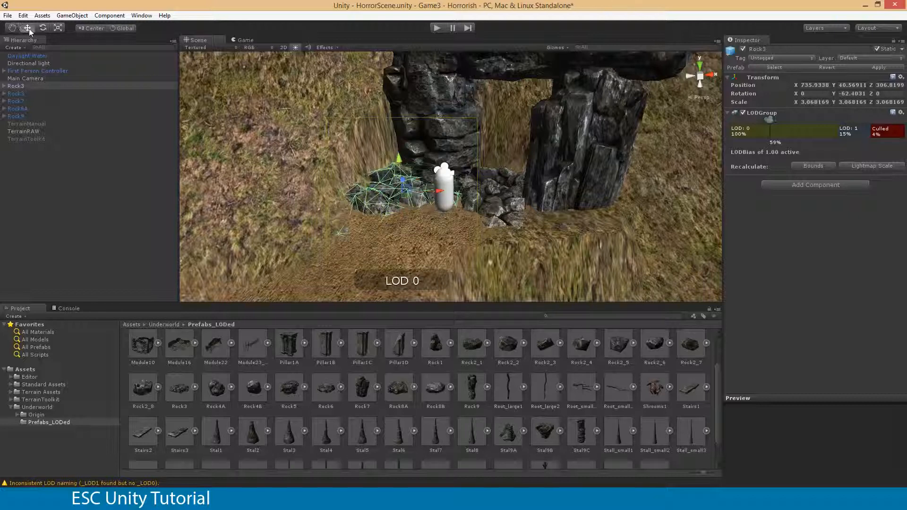
mouse_move(306, 126)
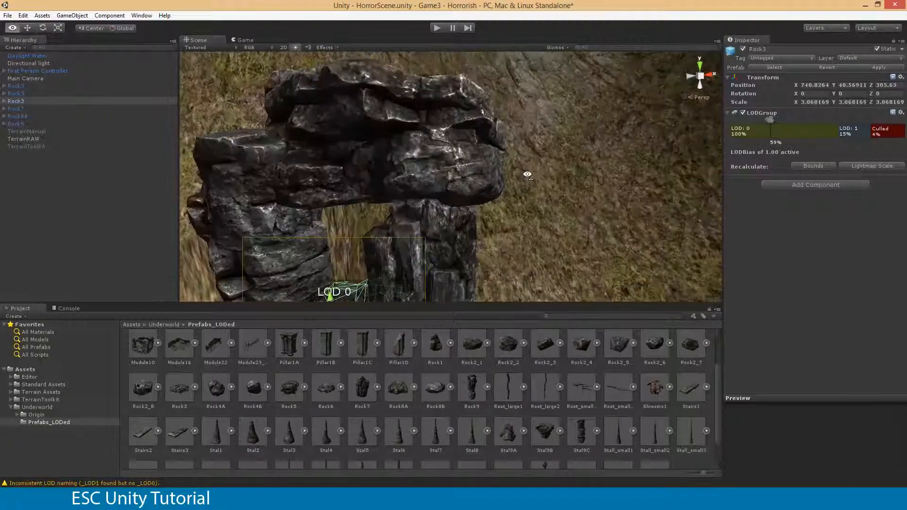
click(23, 138)
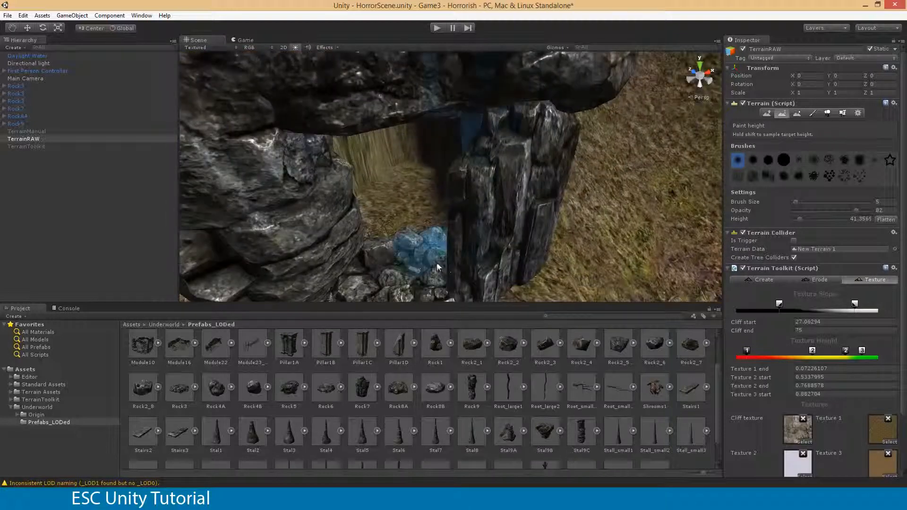
- Select the Rock3 rubble prefab in the Project panel and inspect it for placement
click(180, 388)
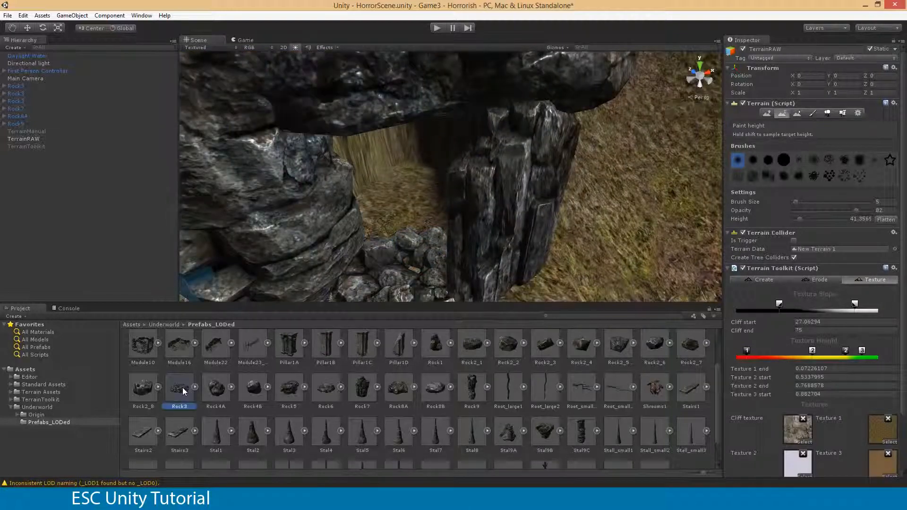
click(180, 387)
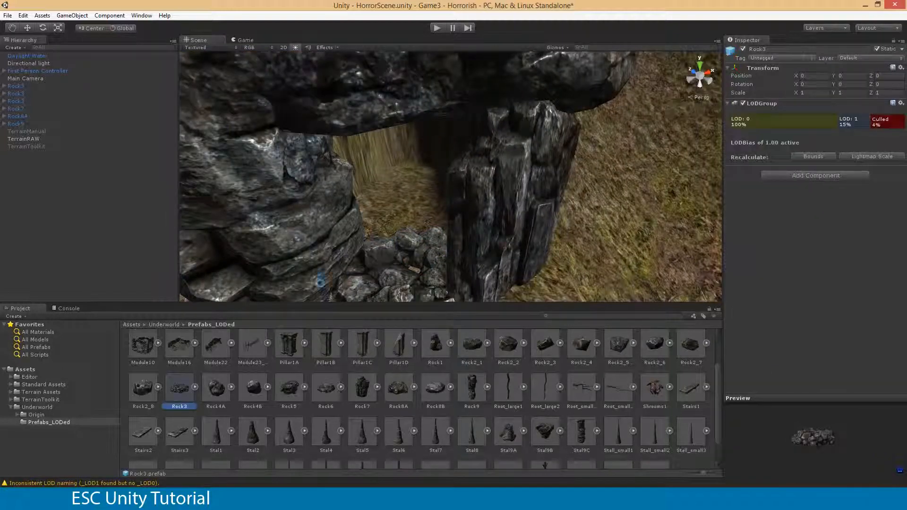
click(215, 396)
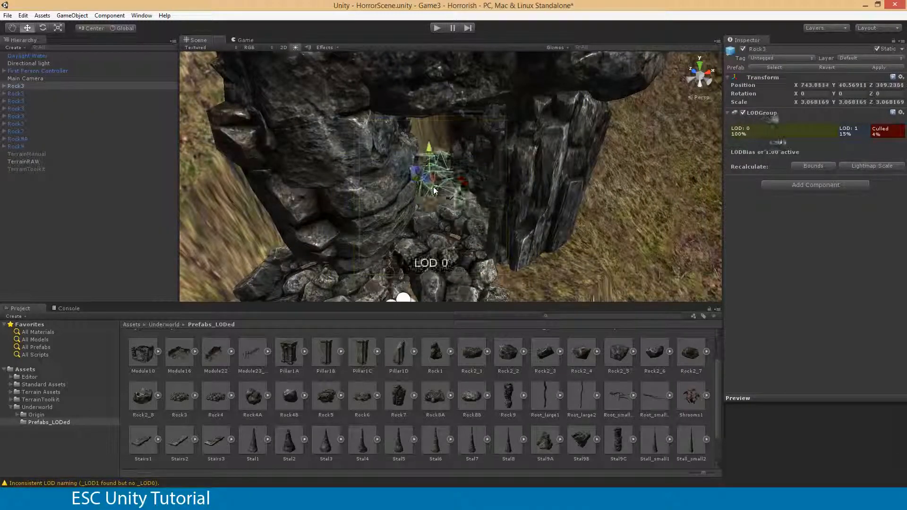
- Select the terrain and scroll the Project panel down to the Wood beam prefabs
click(22, 160)
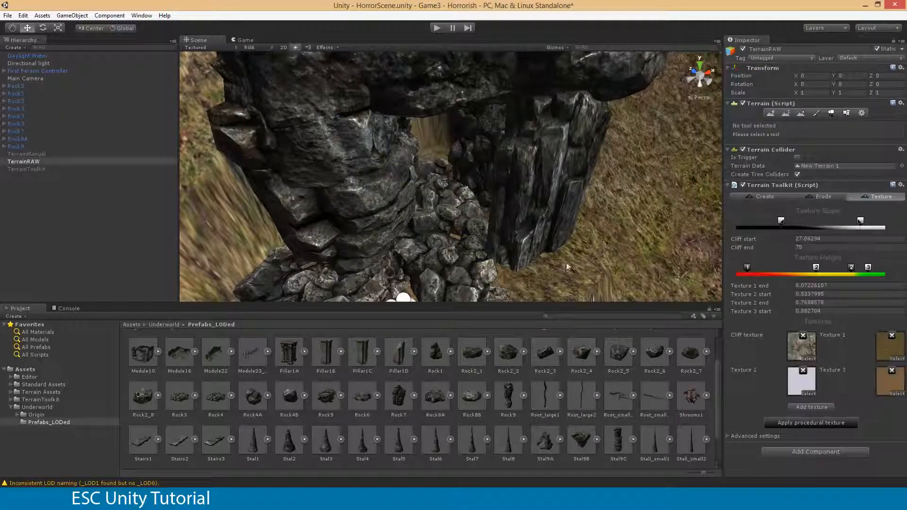
scroll(down, 3)
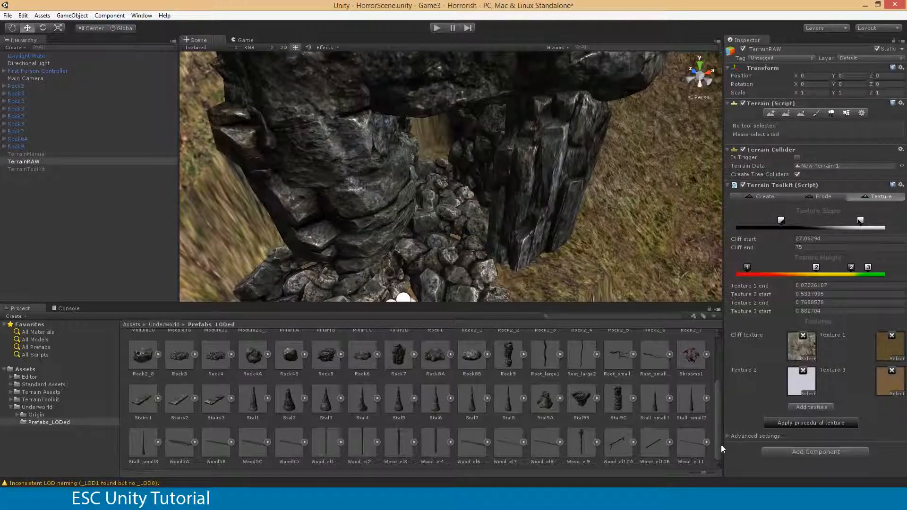
mouse_move(657, 450)
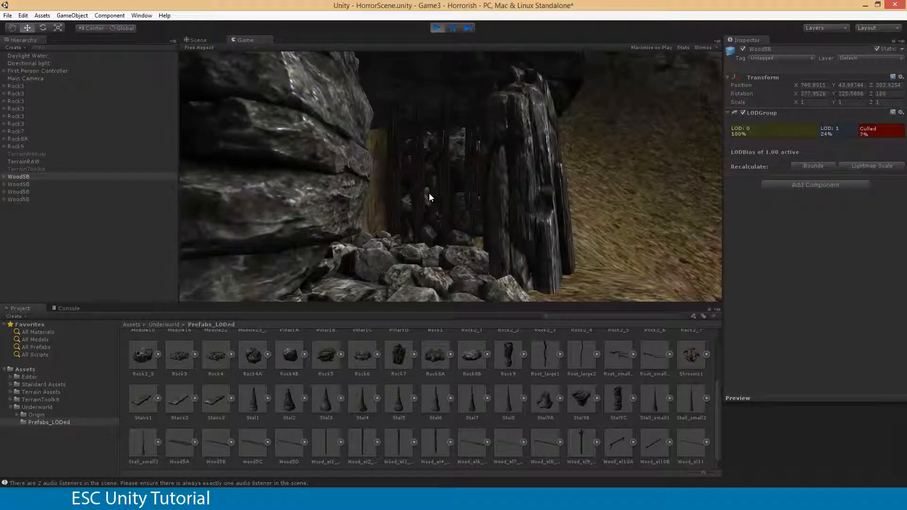
- Stop the play-mode test of the cave entrance from the player's view
click(435, 27)
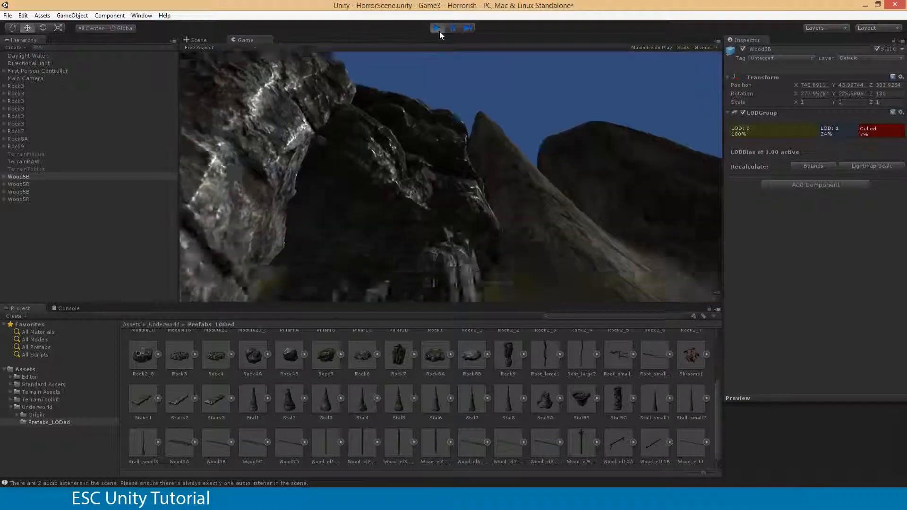